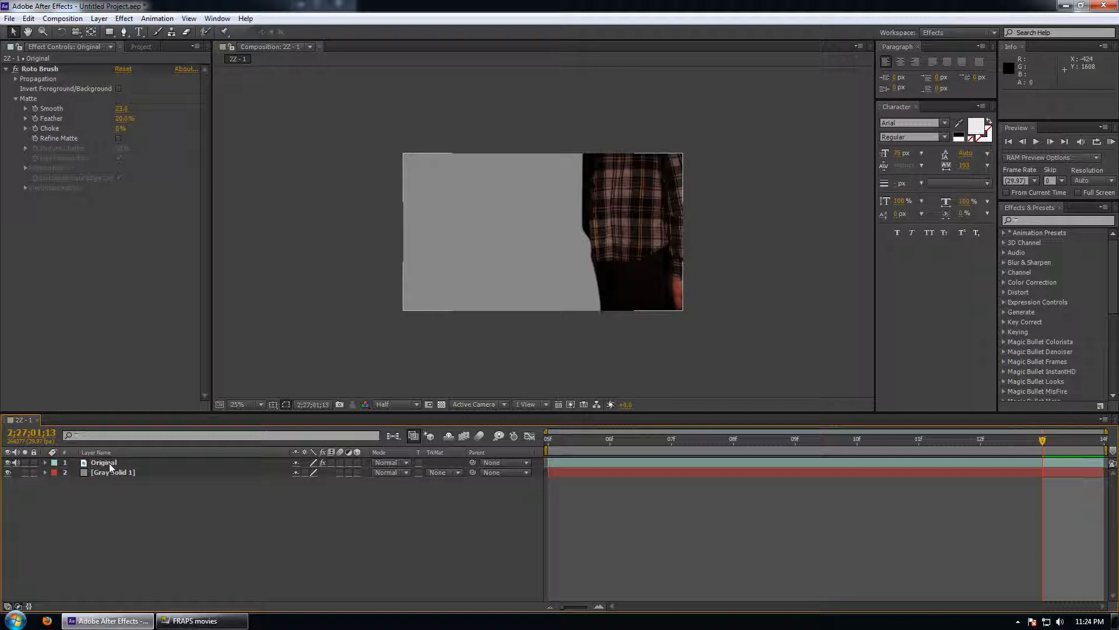
Step: Duplicate the roto-brushed Original layer, creating a second copy above the gray solid
left_click(102, 462)
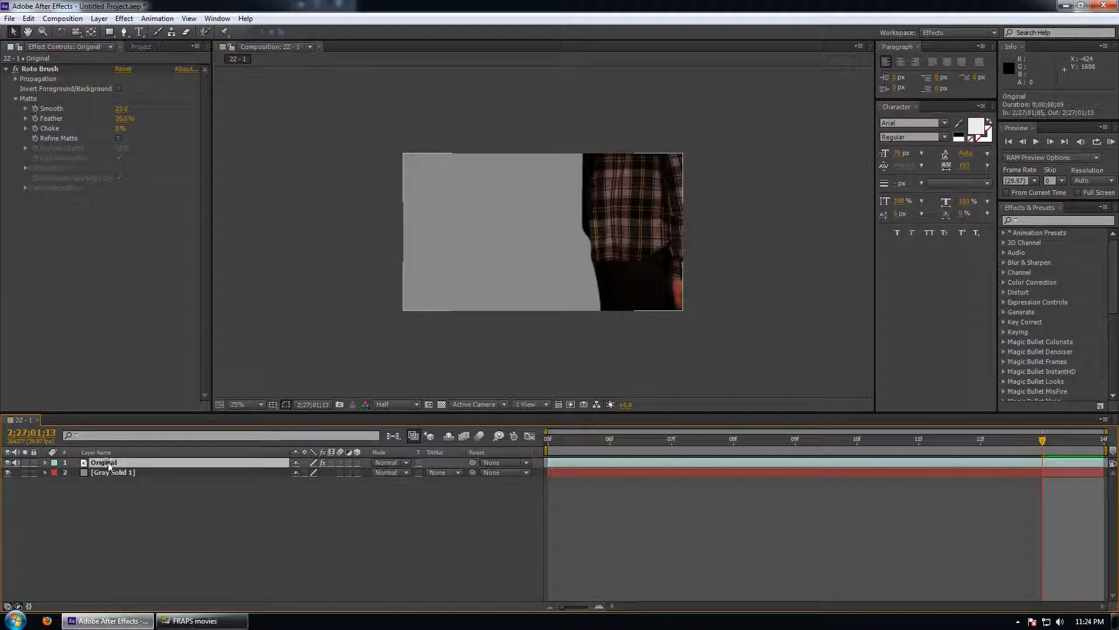
left_click(28, 18)
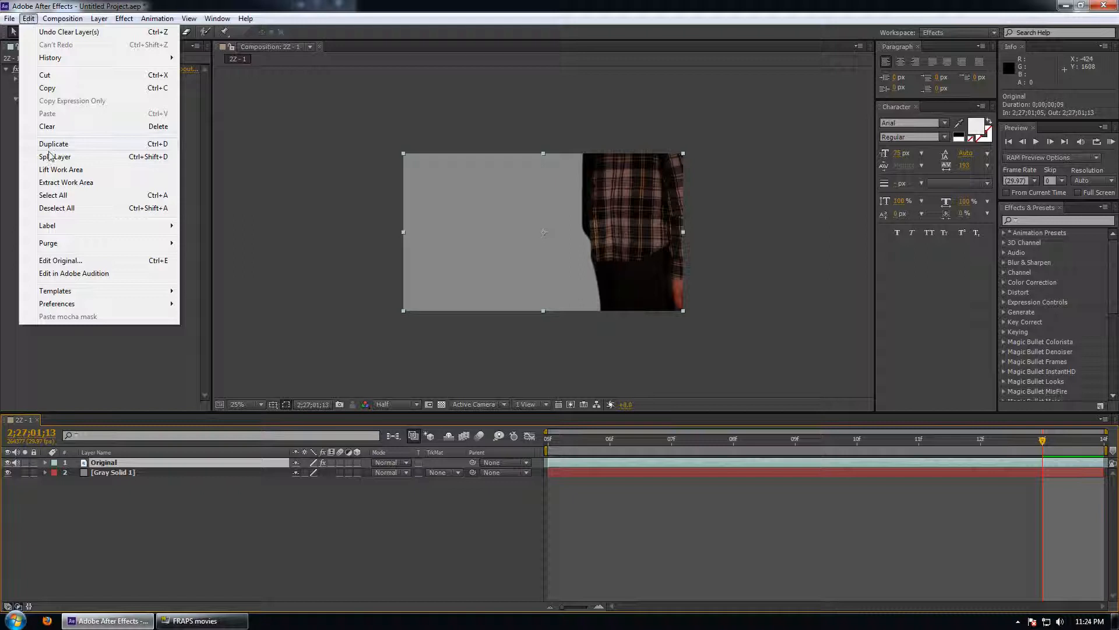
left_click(53, 144)
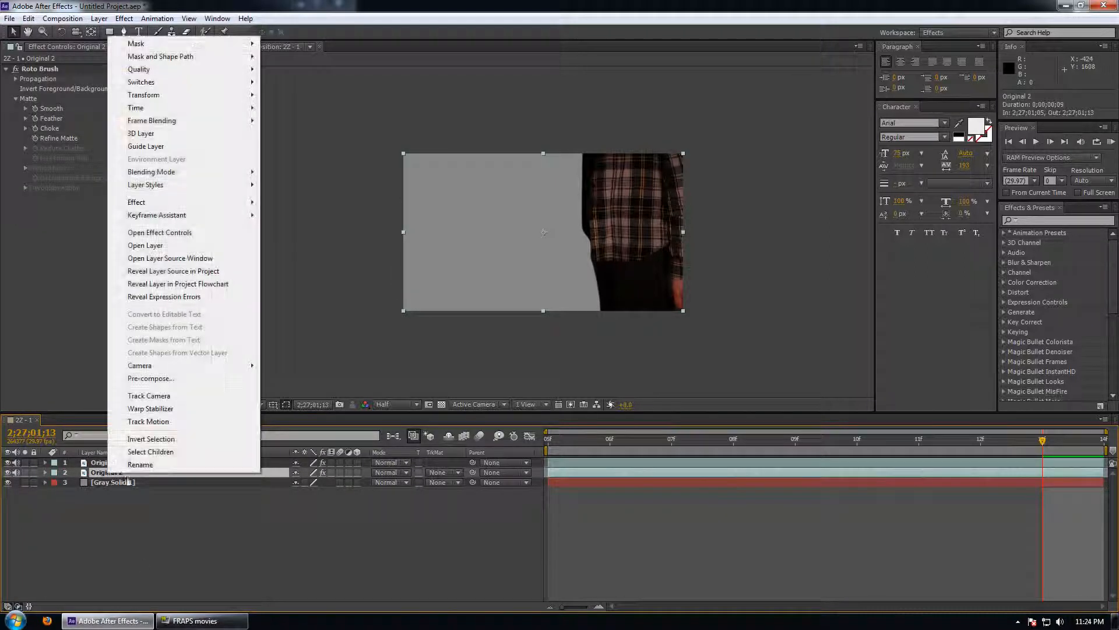
Step: Rename the Original 2 layer to 'Shadow' and select it
left_click(139, 464)
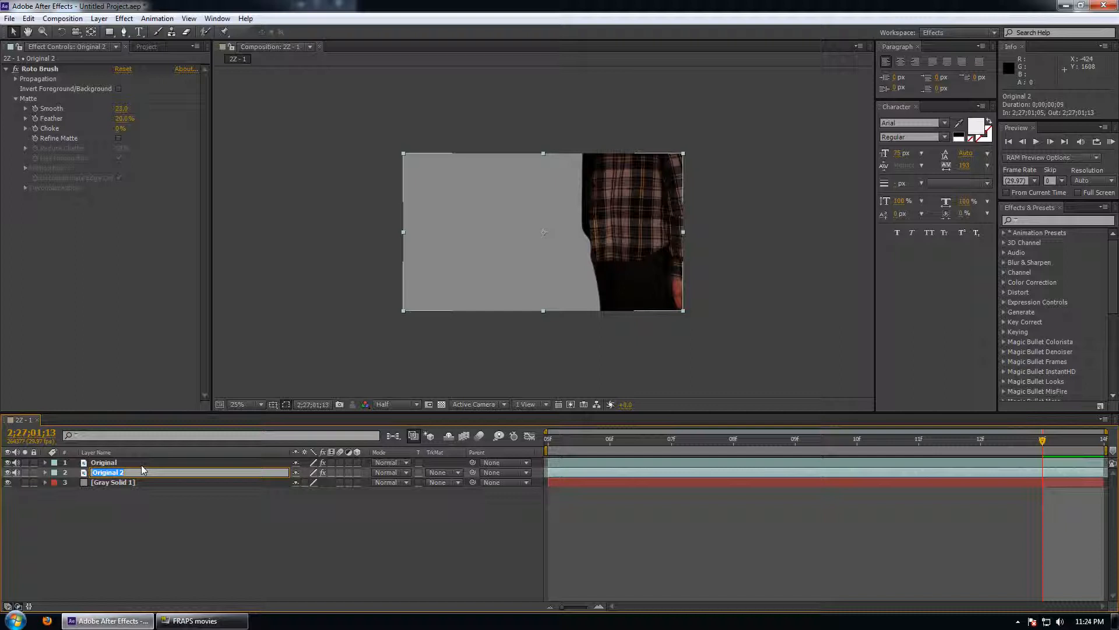
type("Shadow")
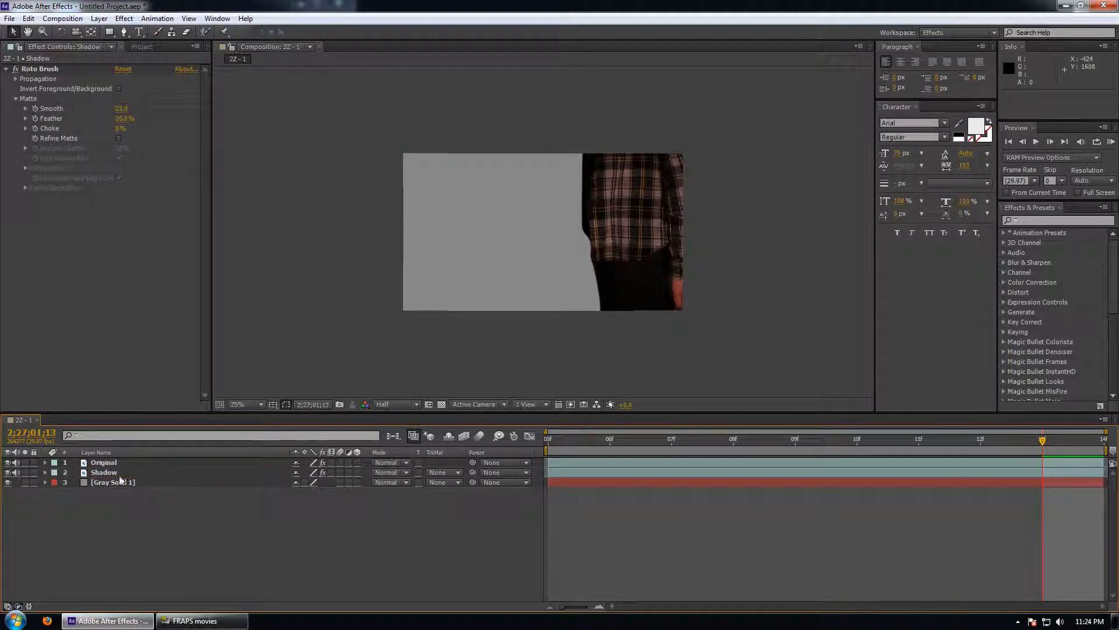
left_click(103, 471)
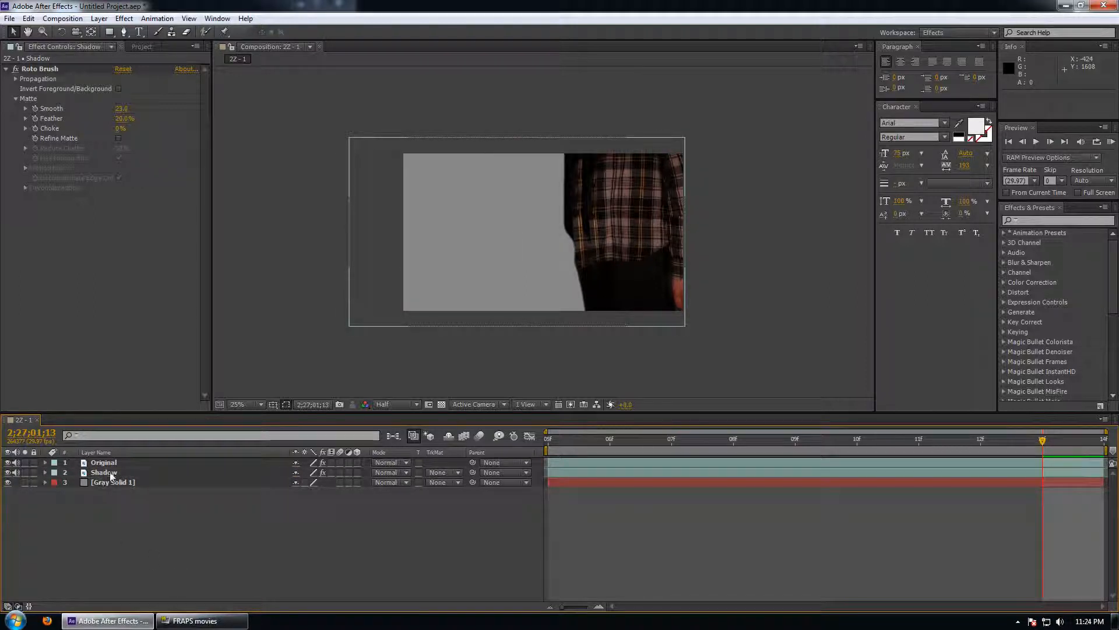
Step: Select the Shadow layer, which stays scaled up and offset beside the Original figure
left_click(104, 471)
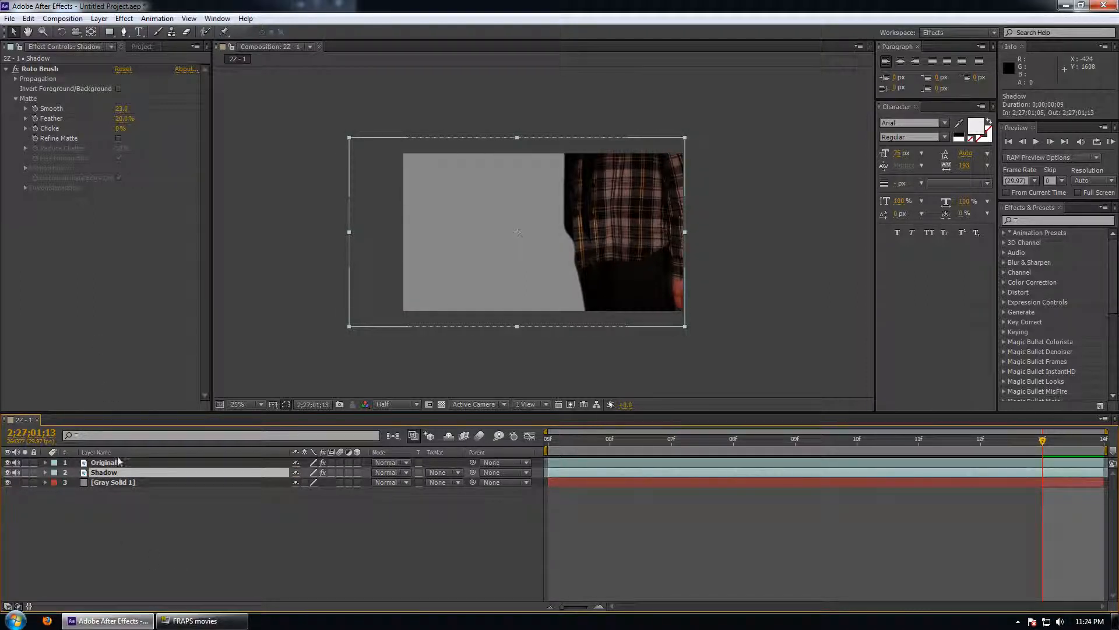
Step: Add the Color Correction > Black & White effect to the Shadow layer
left_click(123, 18)
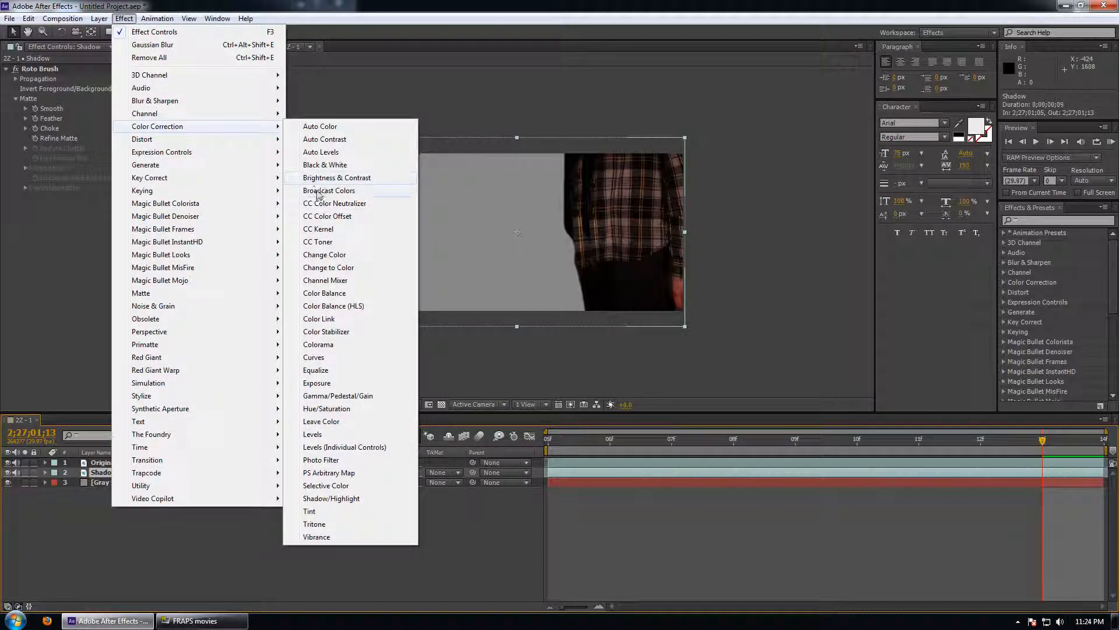
left_click(325, 165)
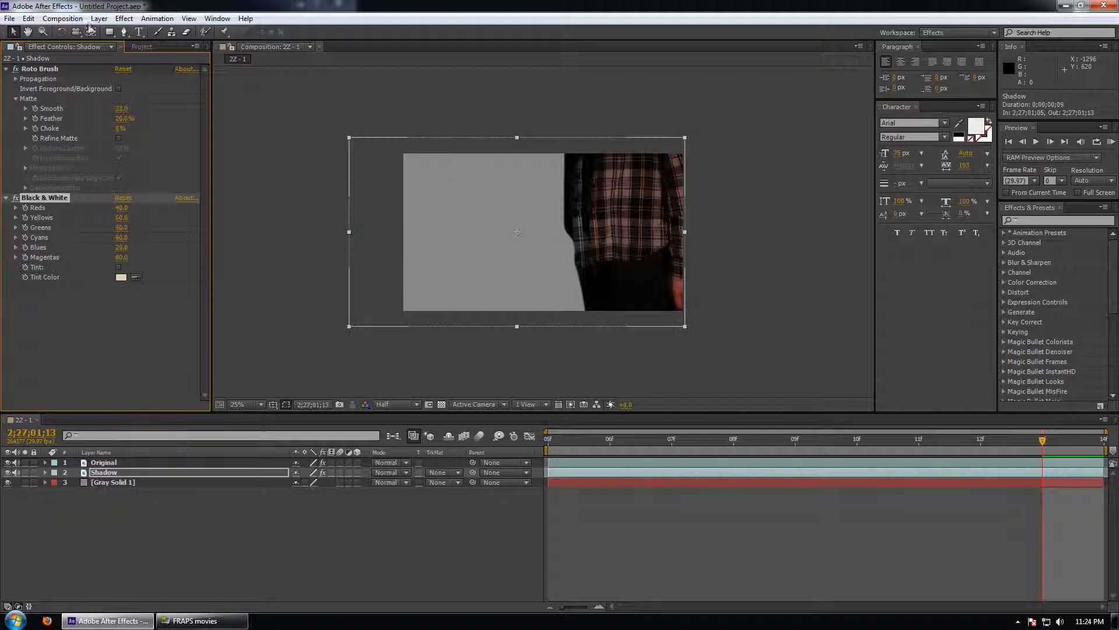
left_click(123, 18)
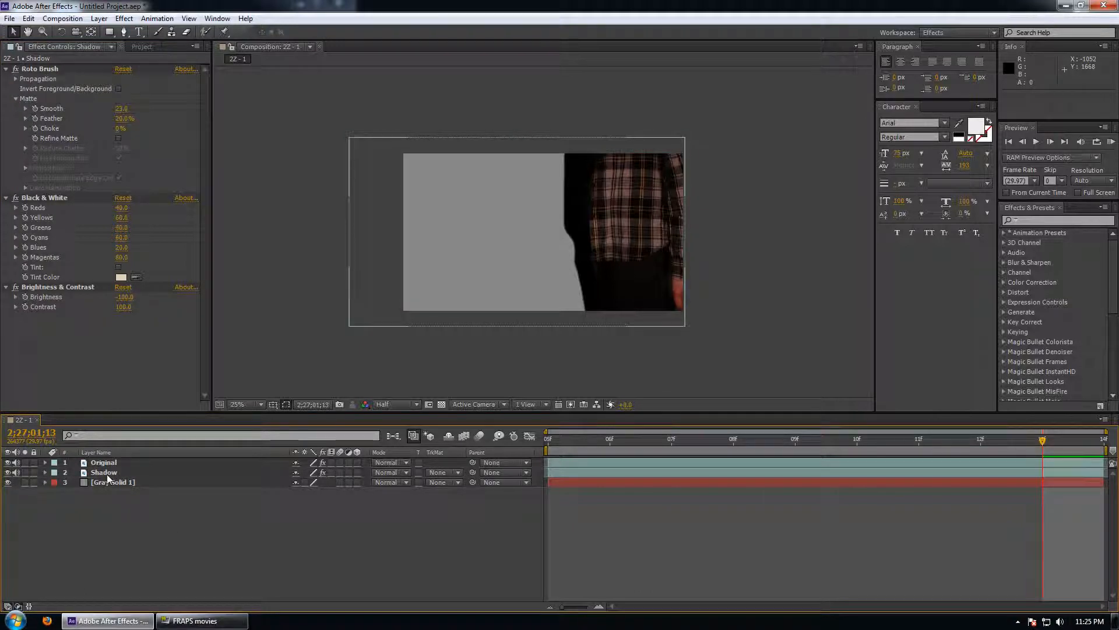
Step: Select the Shadow layer carrying Brightness & Contrast at brightness -100, contrast 100
left_click(104, 472)
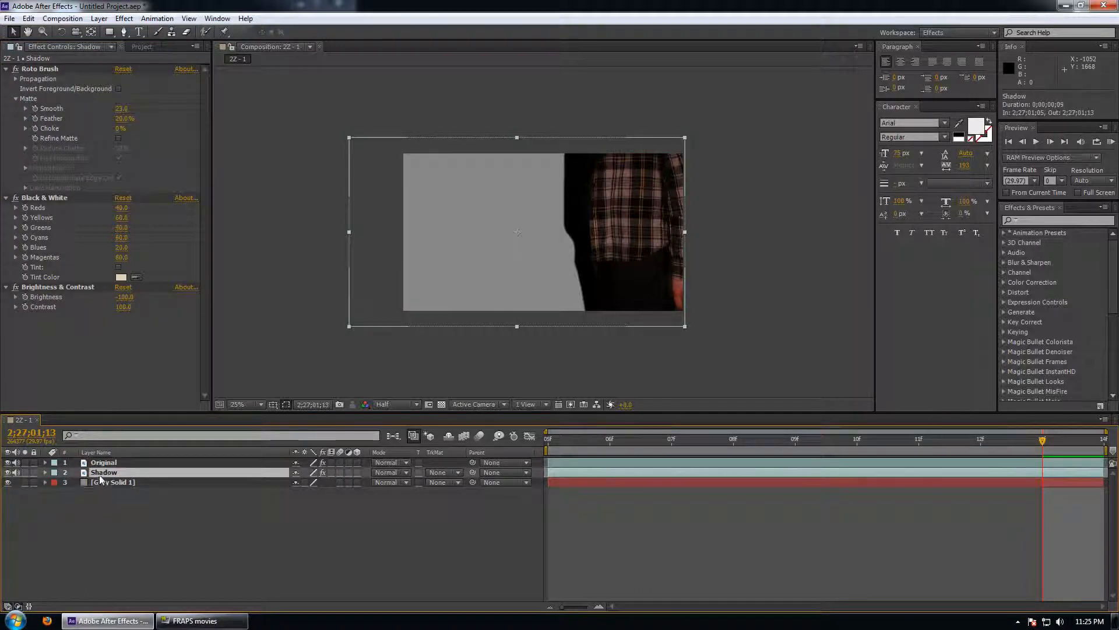
Step: Apply Blur & Sharpen > Gaussian Blur to the Shadow layer, leaving blurriness at default
left_click(124, 18)
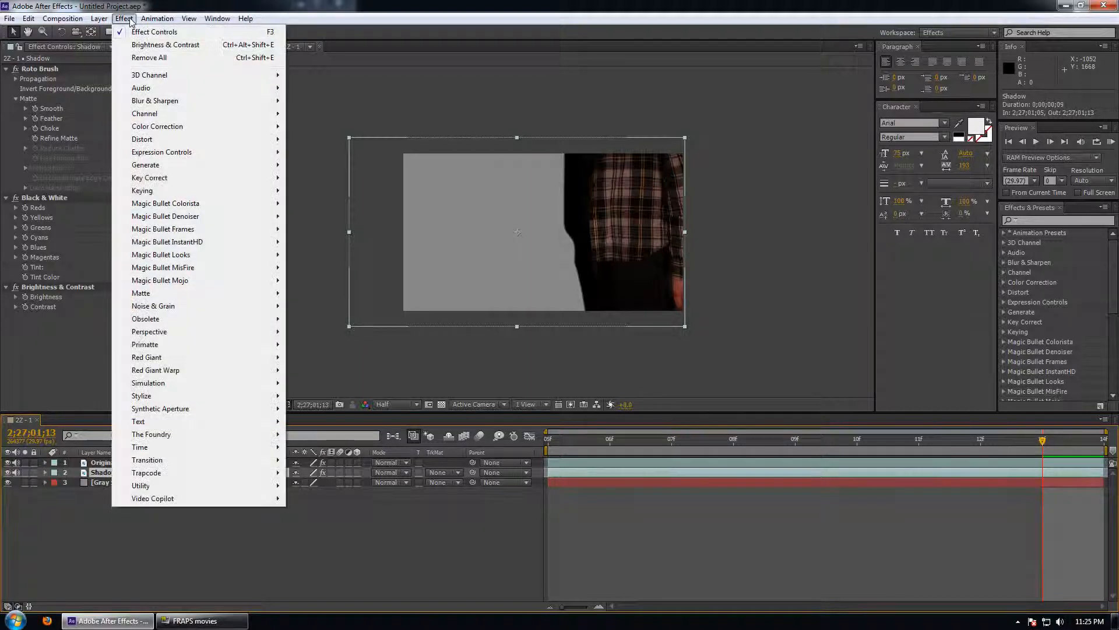
mouse_move(155, 101)
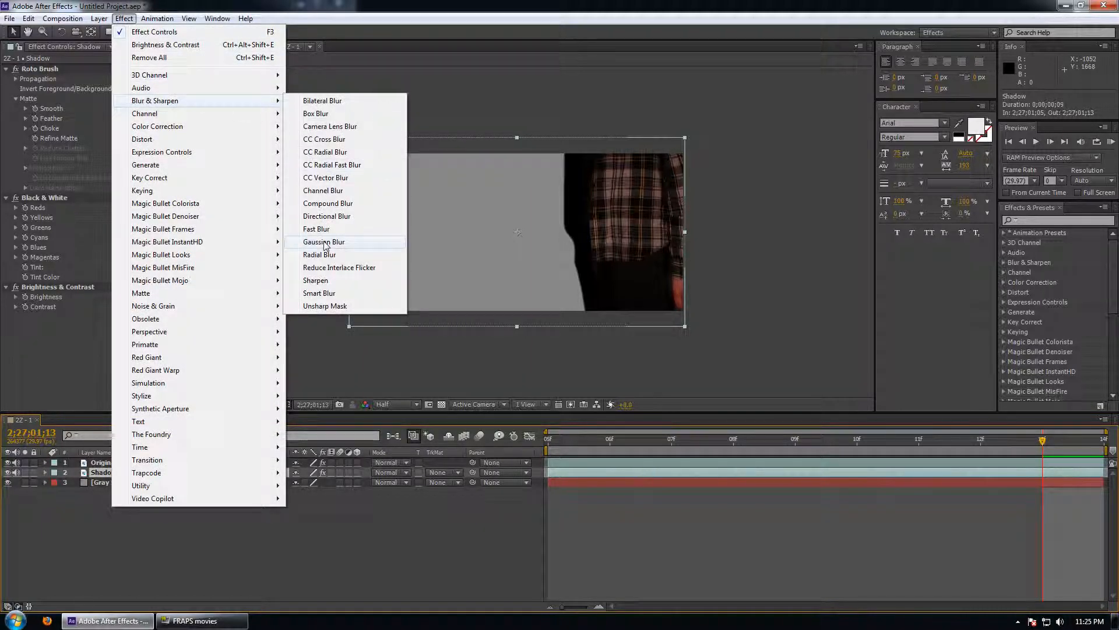
left_click(323, 242)
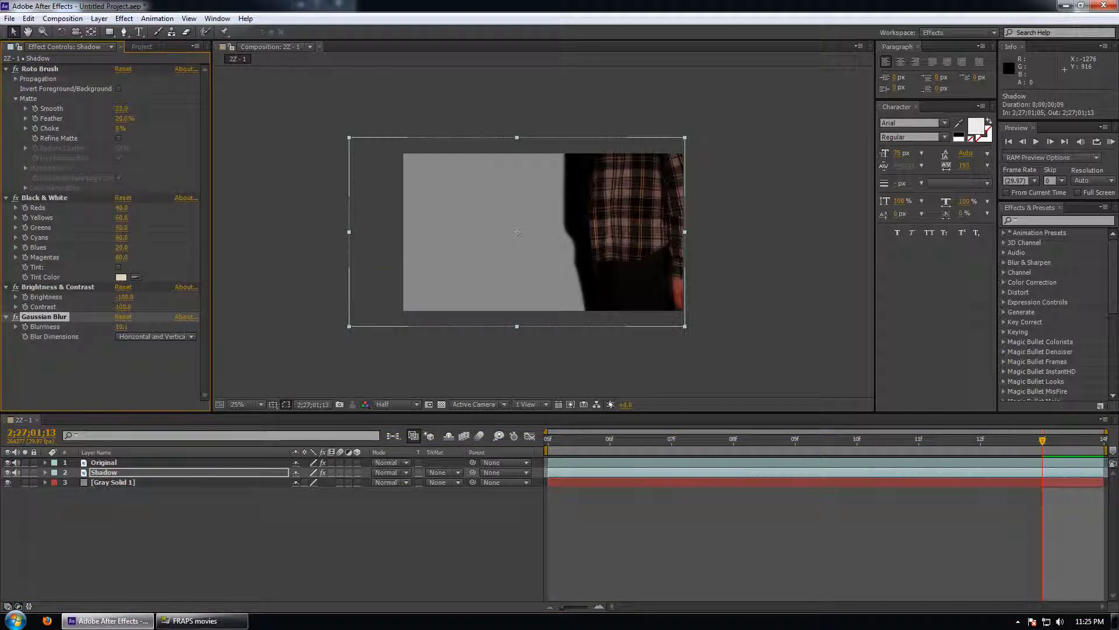